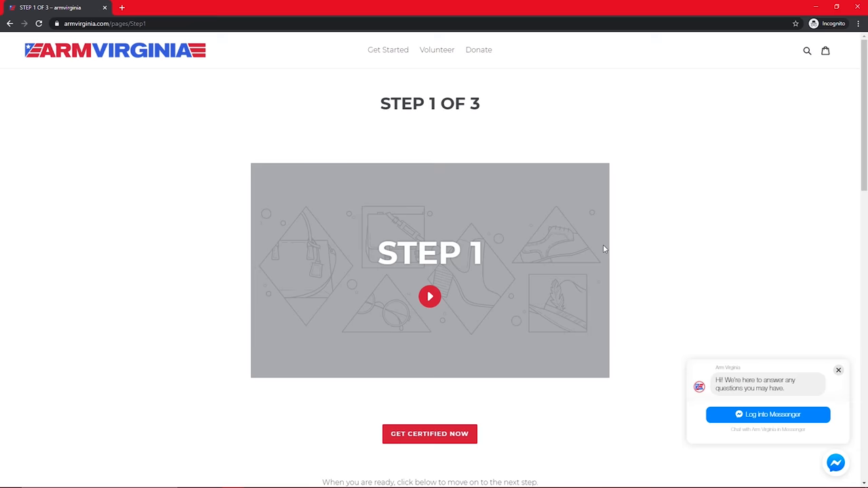
Open the Virginia Concealed certification site from 'Get Certified Now' on the Step 1 page.
click(429, 434)
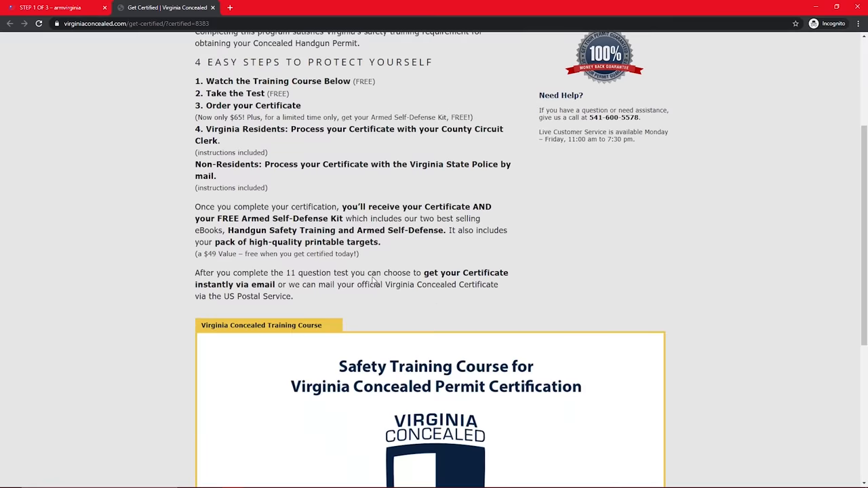
Play the Virginia Concealed Safety Training Course video further down the page.
scroll(down, 3)
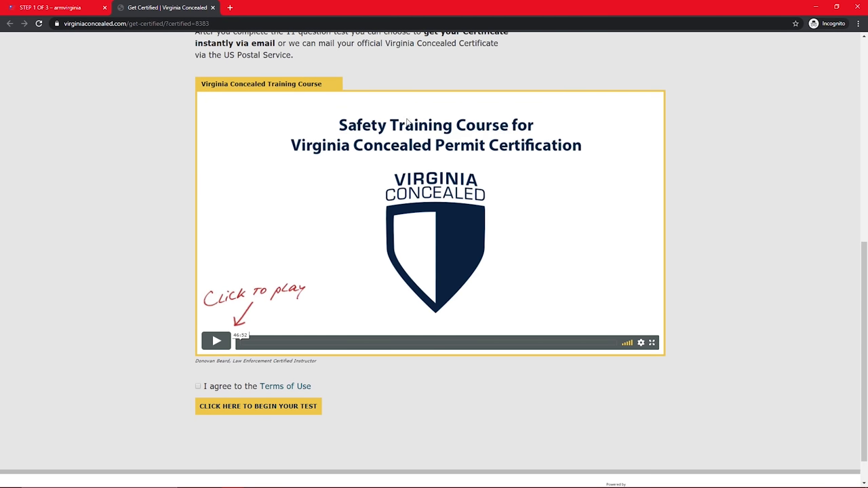
mouse_move(447, 152)
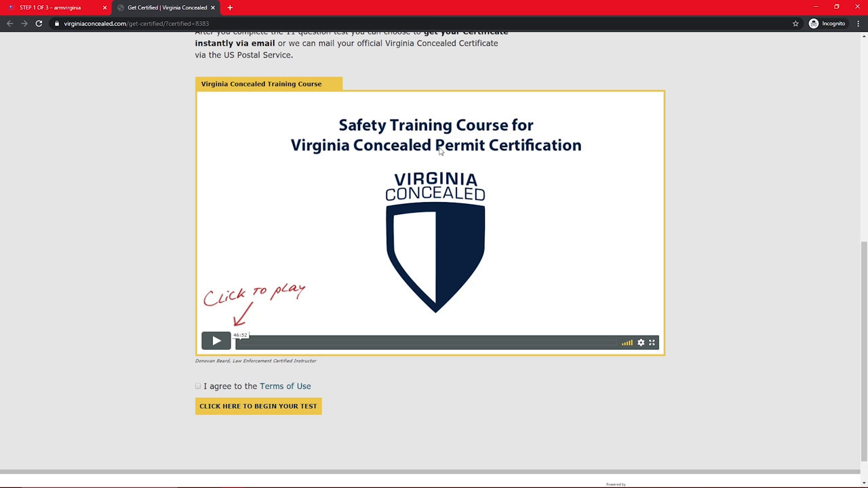
click(215, 341)
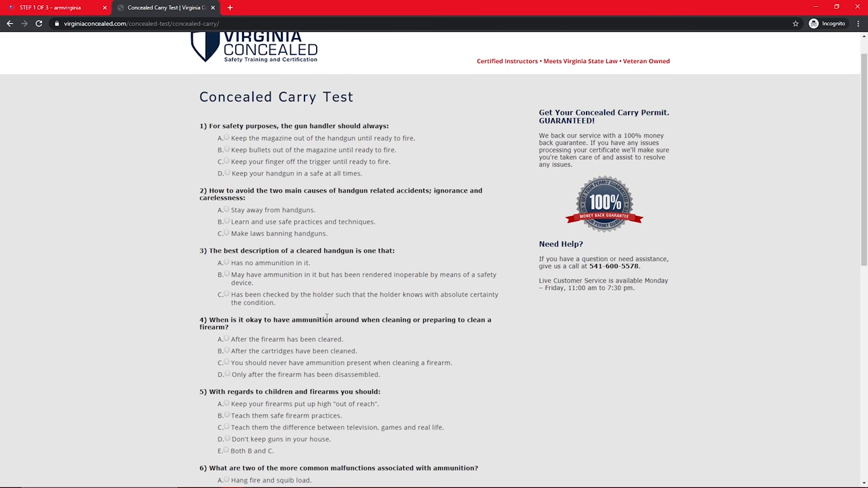
scroll(down, 3)
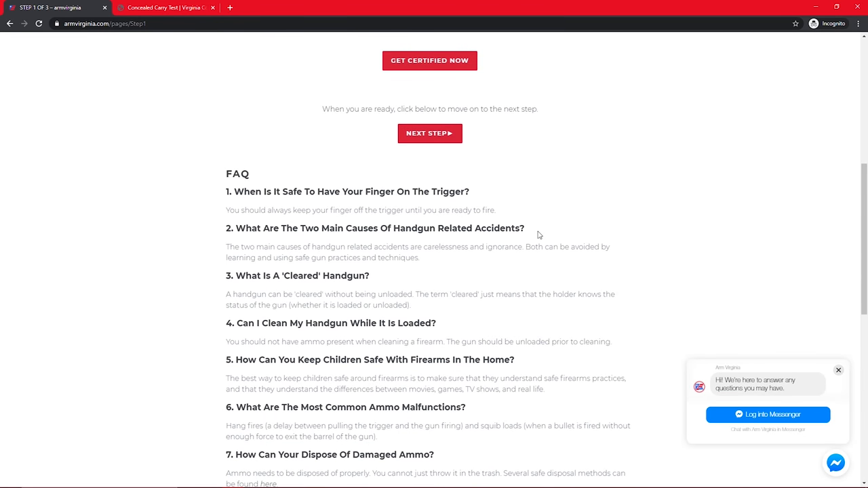
Scroll down to the handgun safety FAQ below the Next Step button.
scroll(down, 3)
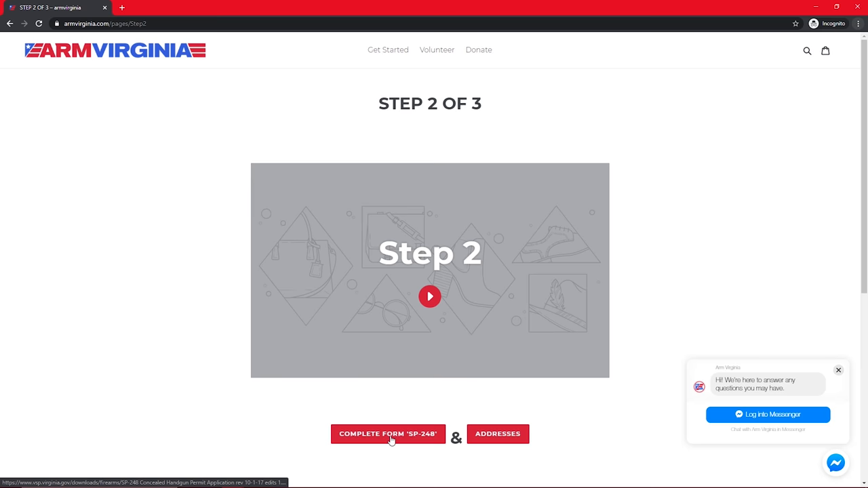
Open the SP-248 permit application PDF from 'Complete Form SP-248' on Step 2.
click(388, 434)
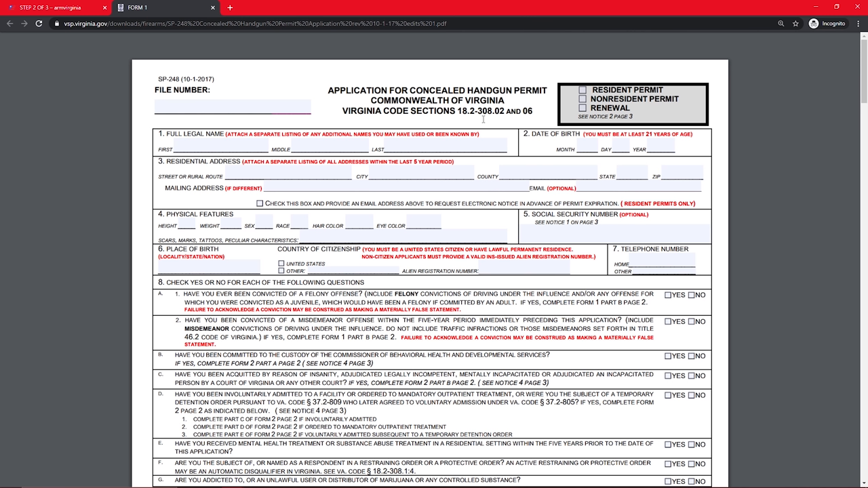
mouse_move(551, 102)
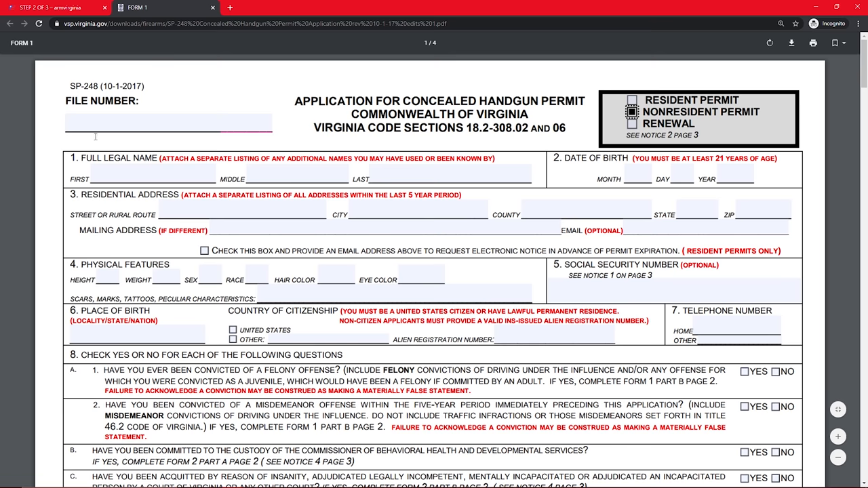
mouse_move(508, 147)
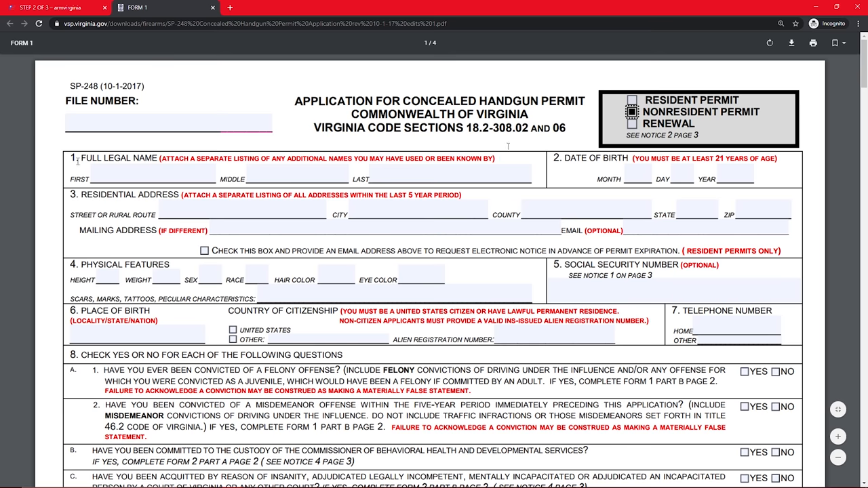
Scroll the SP-248 form down to the applicant name fields.
scroll(down, 3)
text(first)
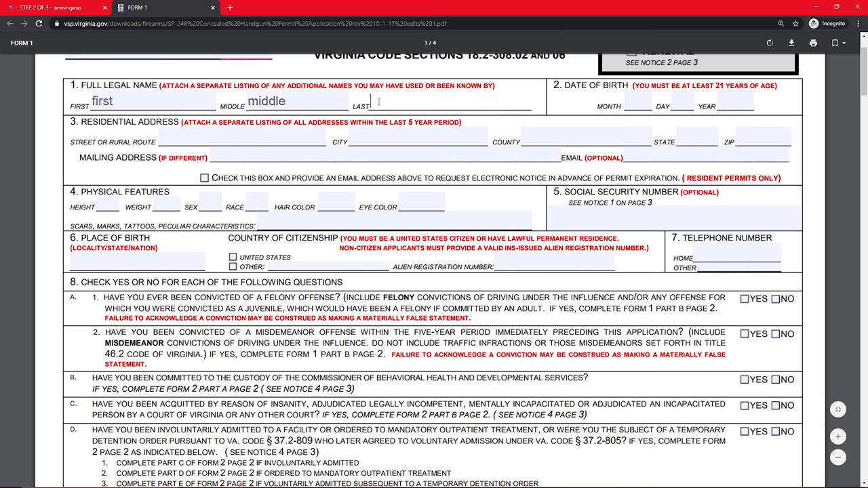
Enter last name 'last', birth date 11/1, and a placeholder street, city, county and state address.
text(last)
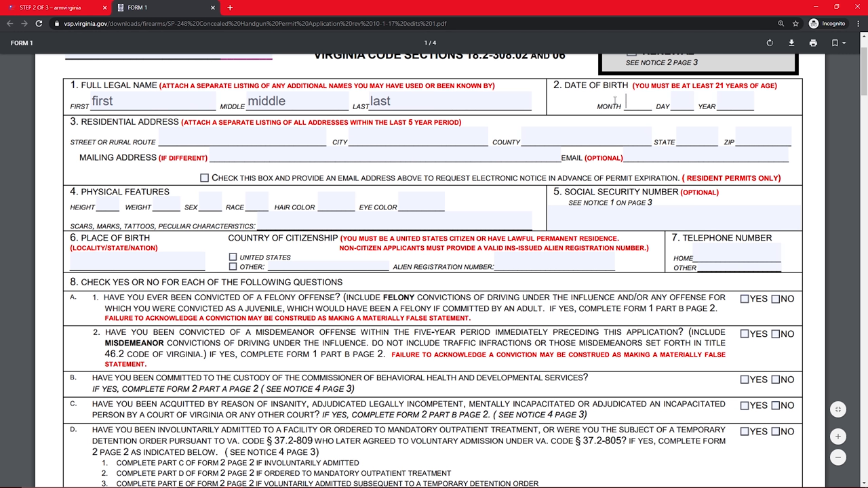
text(11)
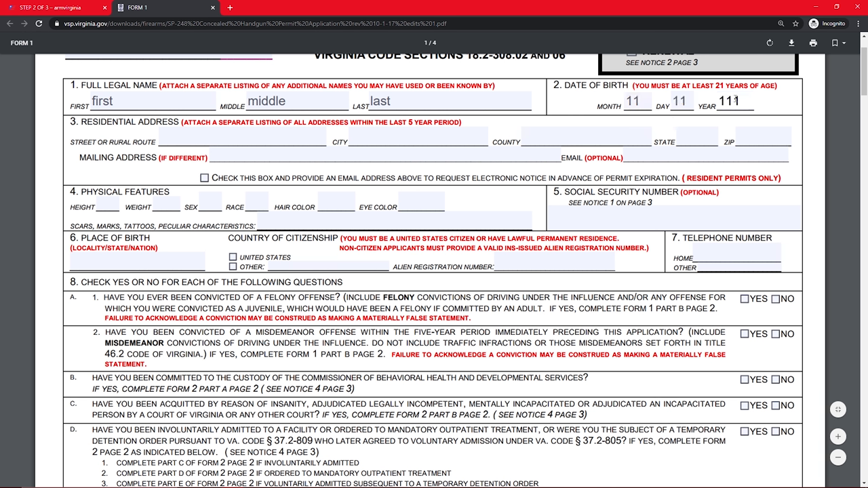
text(1)
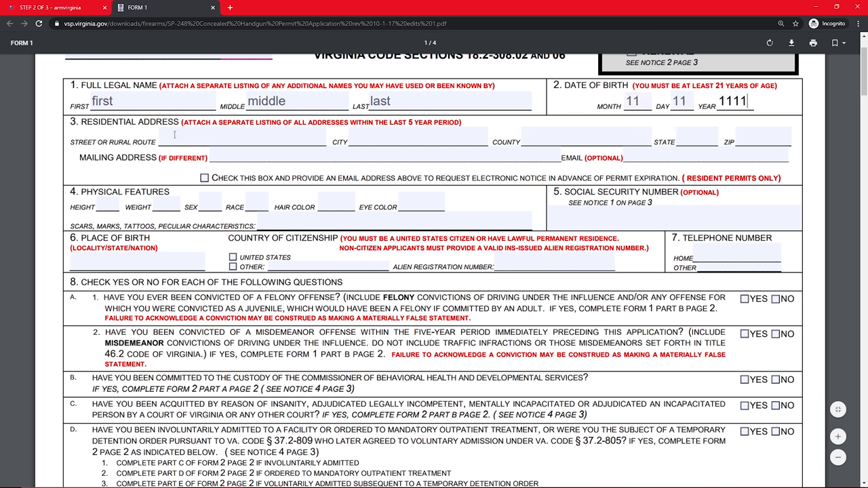
text(jlhsadlkhjdasfljkdash)
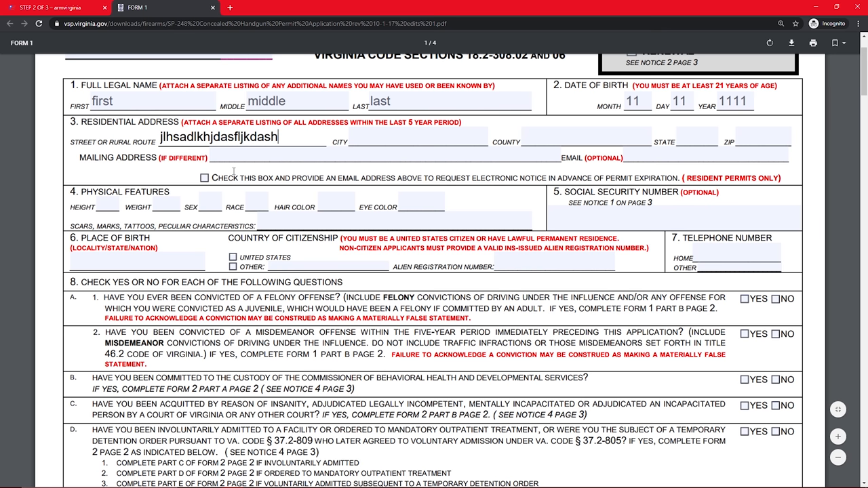
text(argwret)
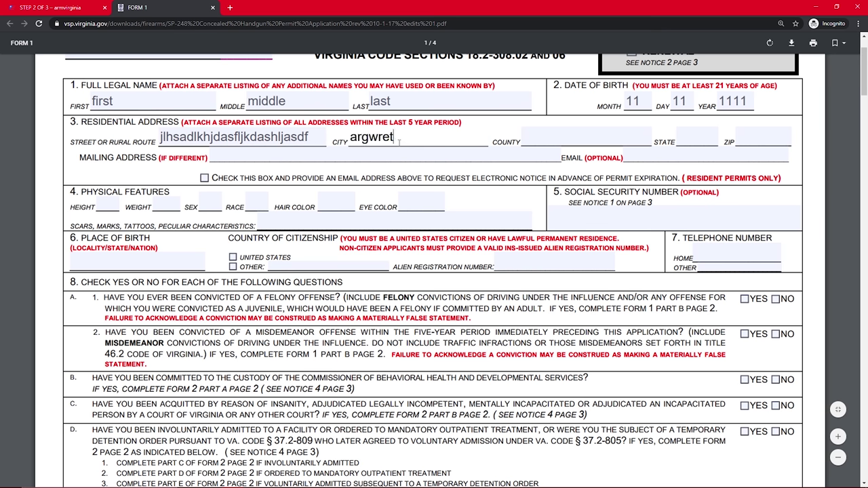
text(dffdgw)
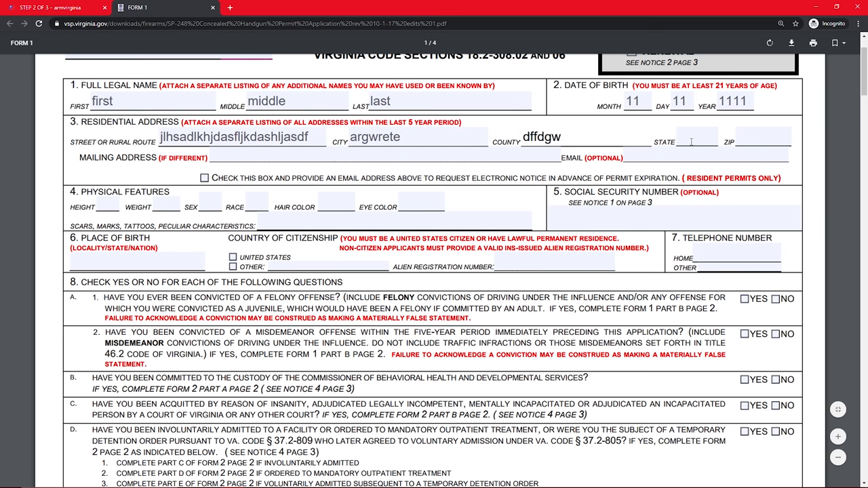
text(sffg)
text(2222)
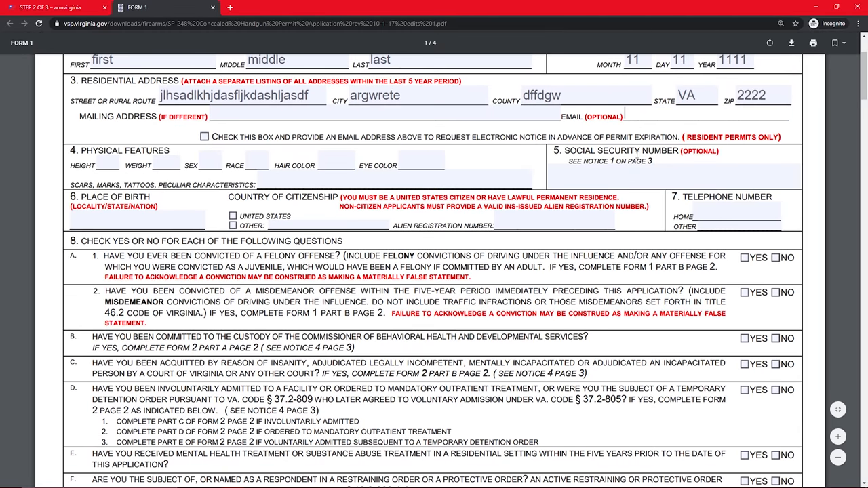
Scroll down through the physical features and first conviction questions of the form.
scroll(down, 3)
text(5)
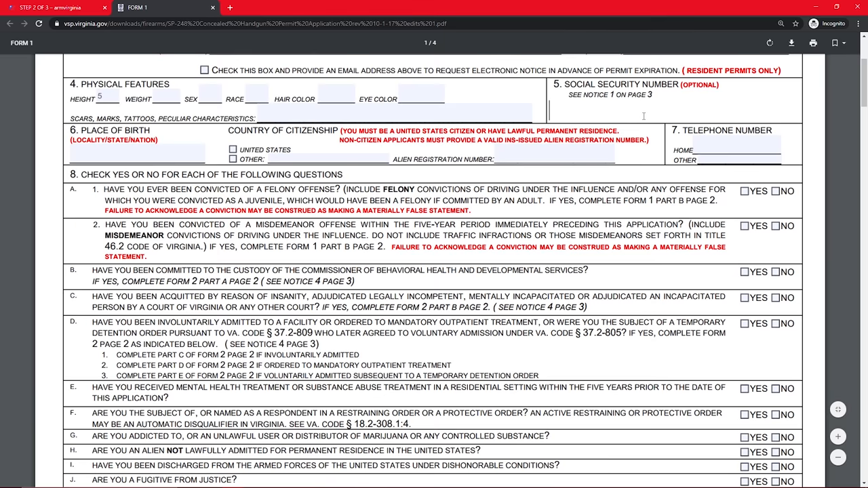
scroll(down, 3)
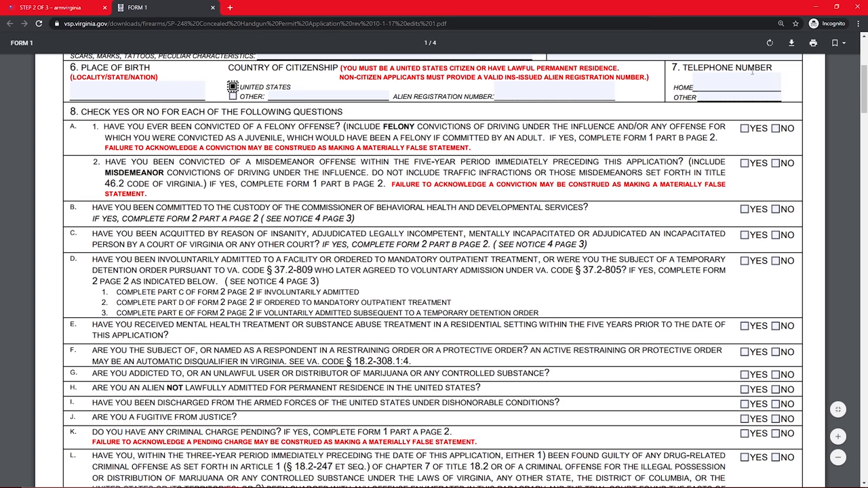
scroll(down, 3)
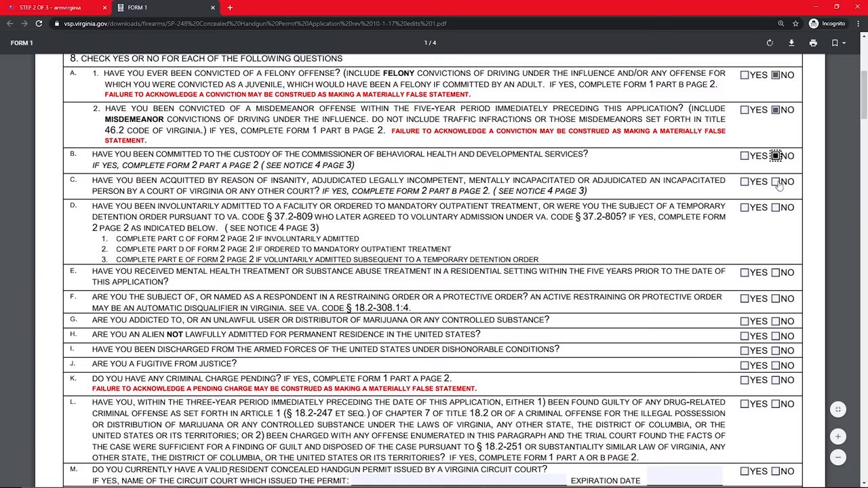
Mark No for the section 8 eligibility questions, including the restraining order question.
scroll(down, 3)
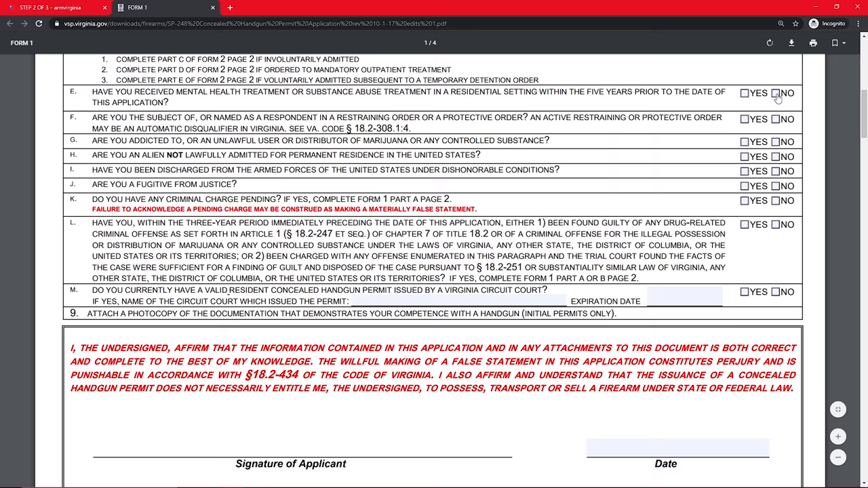
scroll(down, 3)
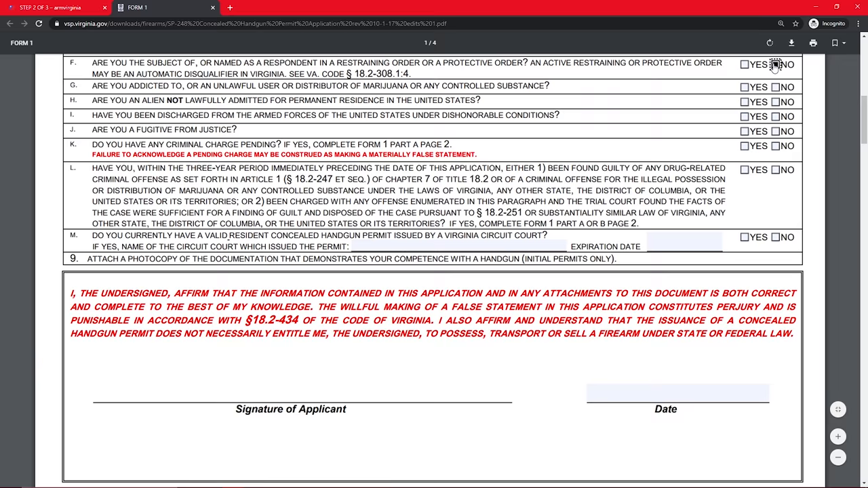
click(775, 64)
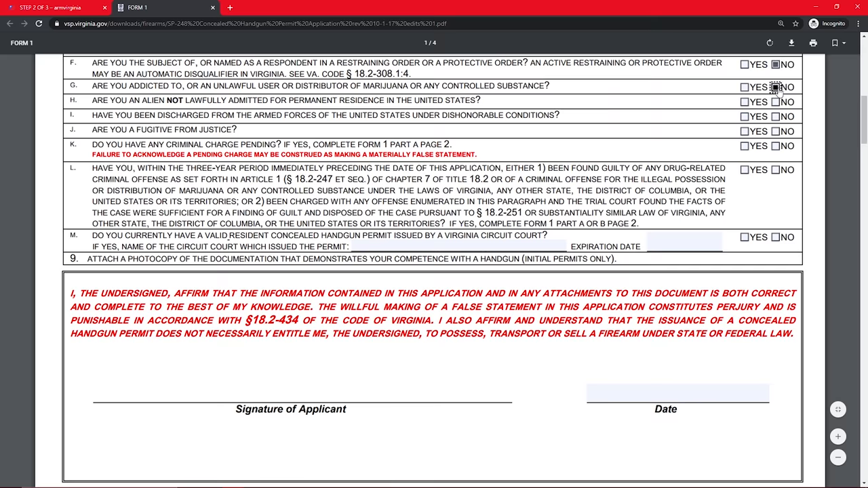
scroll(down, 3)
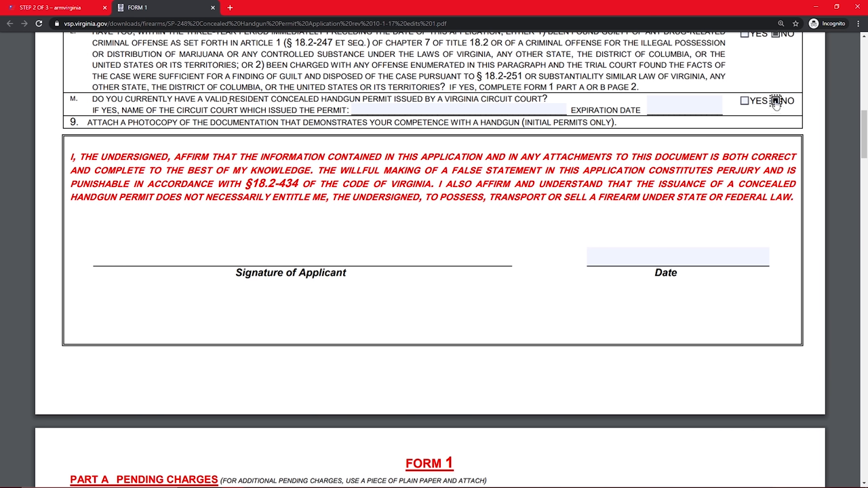
Scroll through pages 2–4 of the SP-248 form to review the rest of it.
scroll(down, 3)
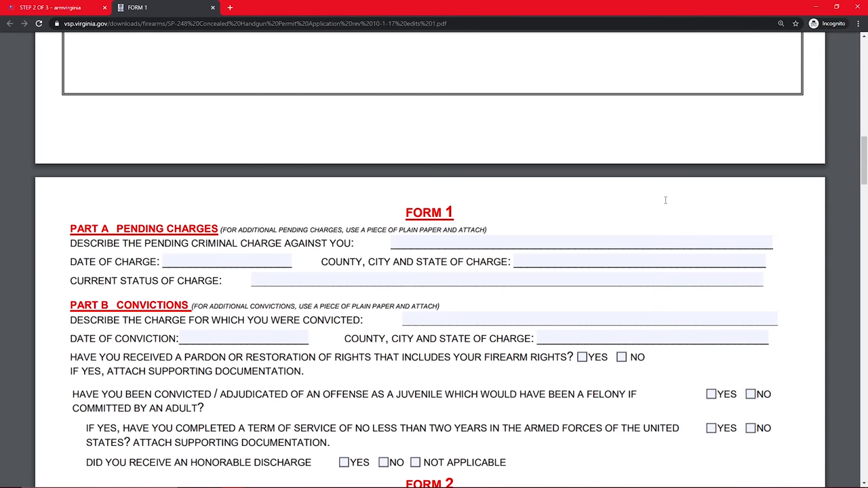
scroll(down, 3)
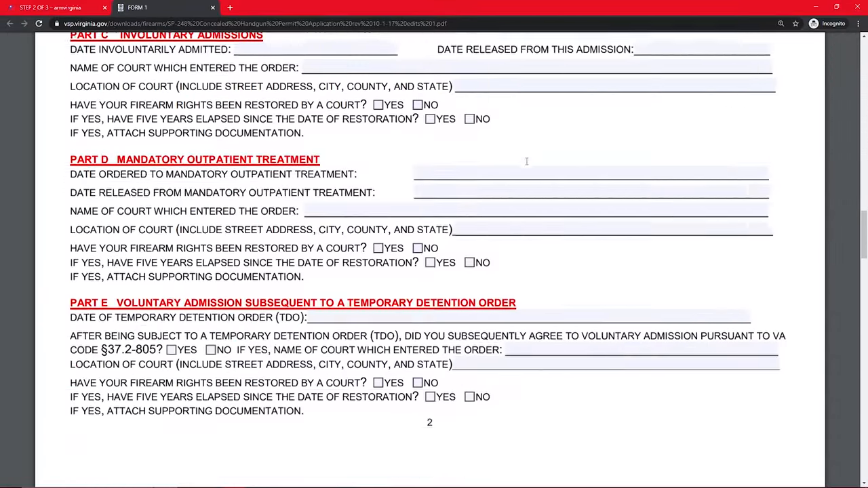
scroll(down, 3)
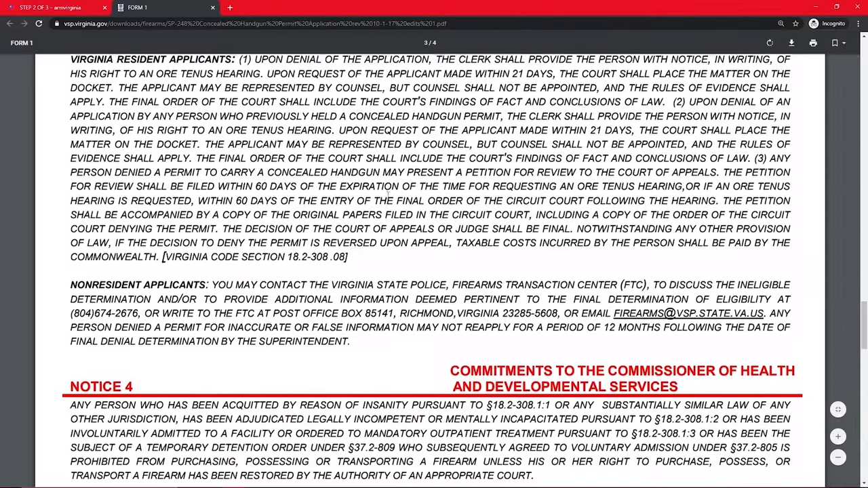
scroll(down, 3)
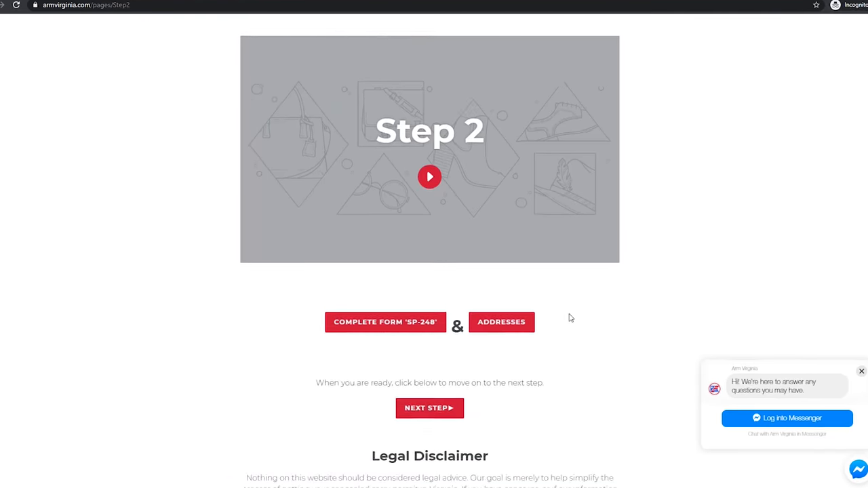
Download the Addresses template and open Addresses (2).doc from the download bar.
click(497, 323)
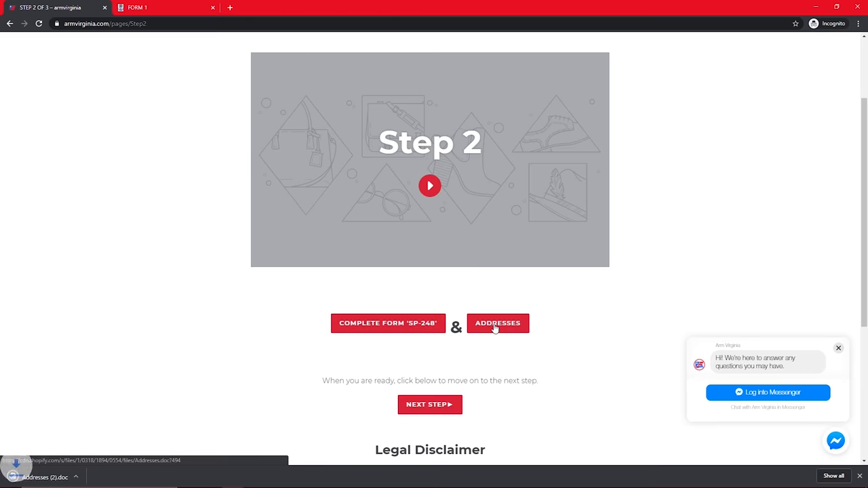
click(497, 323)
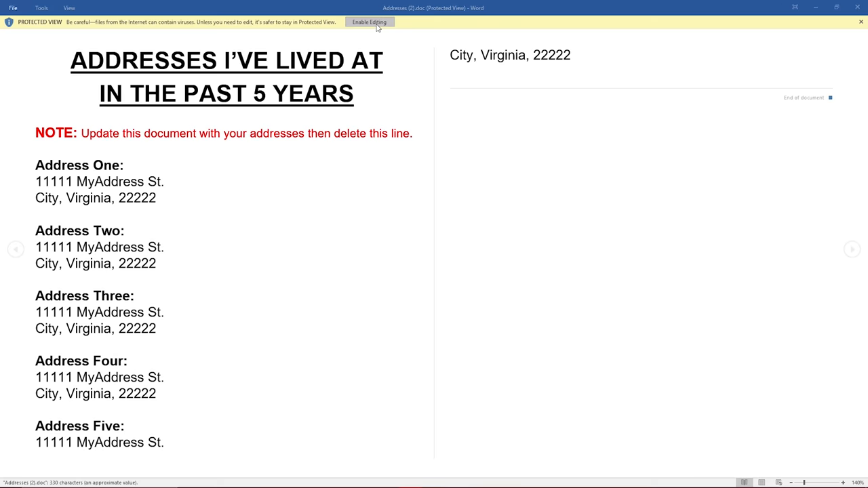
Enable editing on the Protected View bar and select the first address line in the template.
click(375, 21)
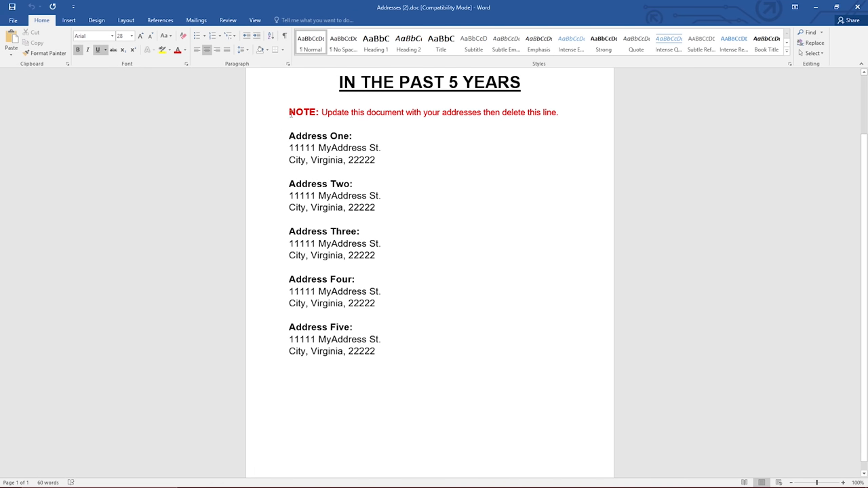
drag(289, 112, 559, 111)
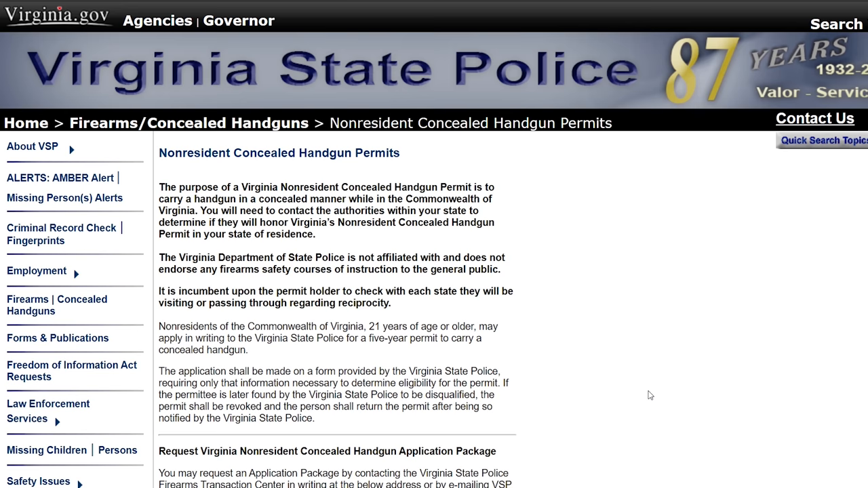
mouse_move(615, 386)
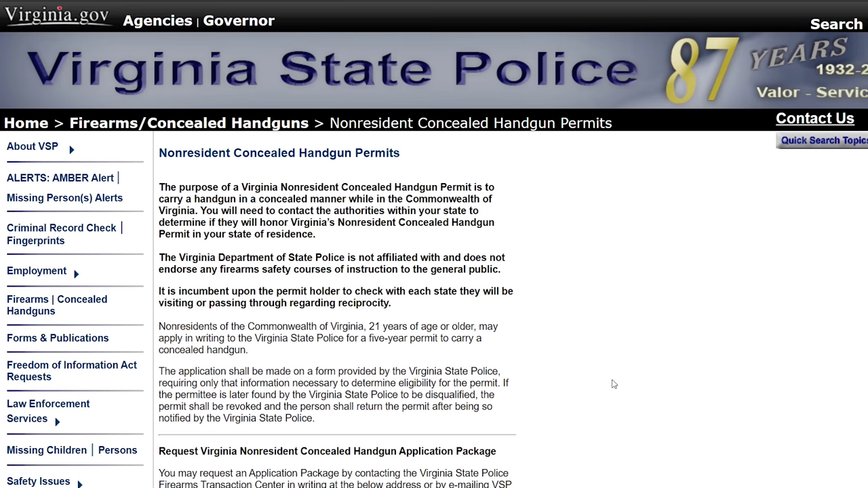